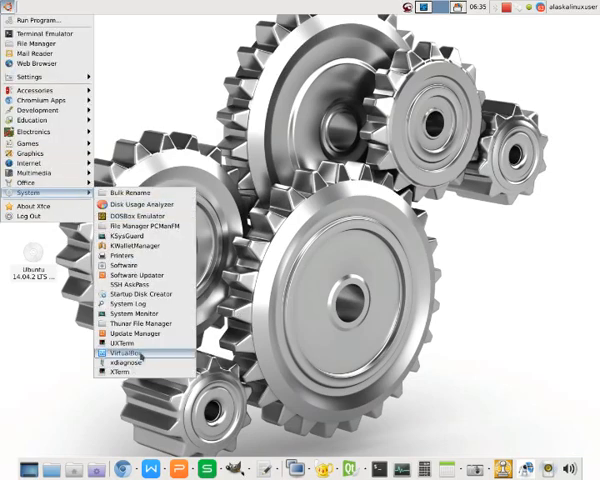
Create a new Linux Ubuntu (64-bit) machine named MarshmallowBuilder and adjust its memory slider.
{"action": "left_click", "coordinate": [122, 352]}
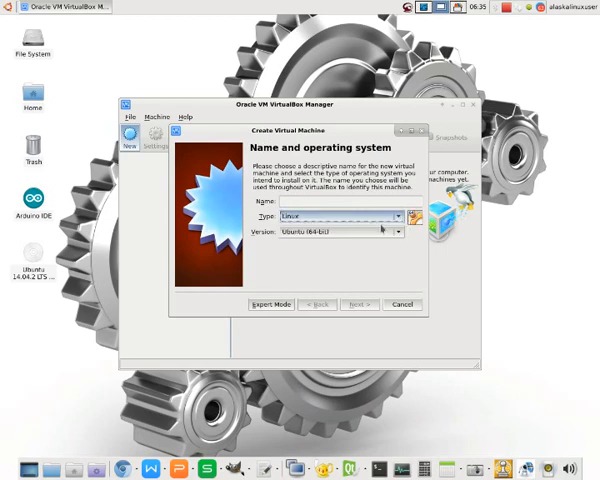
{"action": "left_click", "coordinate": [340, 200]}
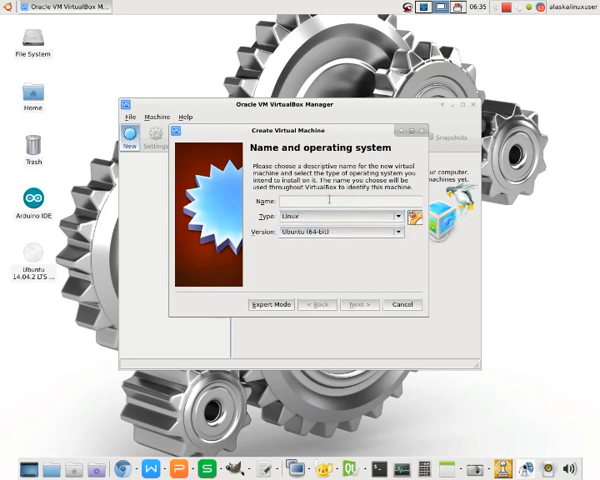
{"action": "type", "text": "MarshmallowBuilder"}
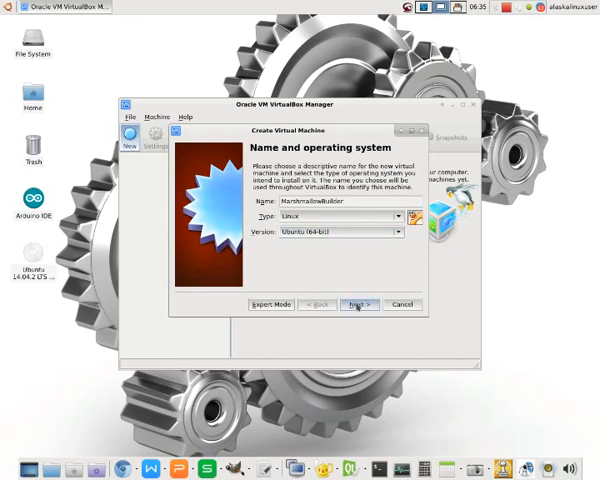
{"action": "left_click", "coordinate": [358, 304]}
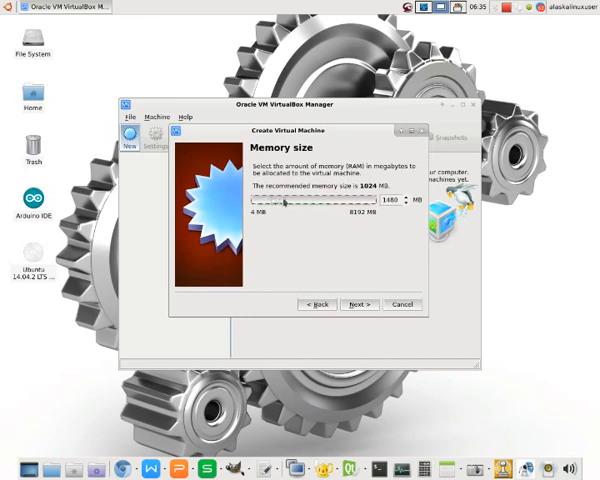
{"action": "left_click_drag", "start_coordinate": [284, 200], "coordinate": [316, 200]}
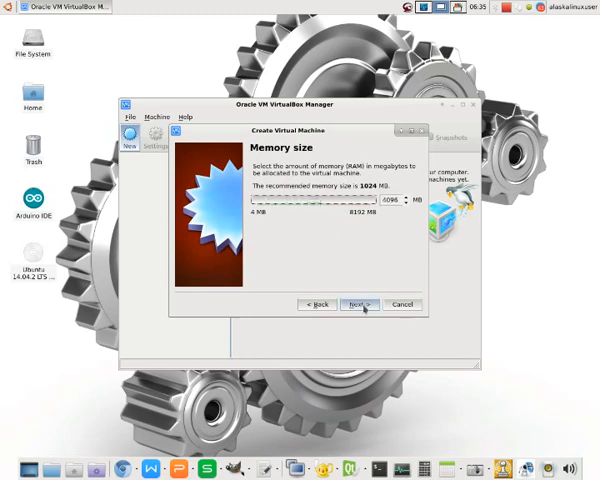
Confirm memory and choose a new VDI hard disk with dynamic allocation.
{"action": "left_click", "coordinate": [352, 304]}
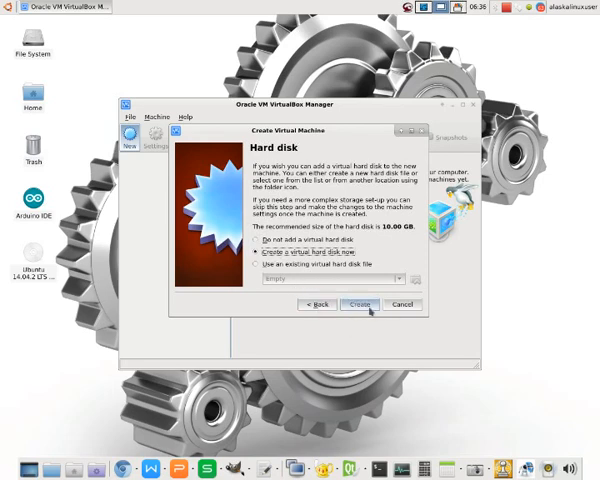
{"action": "left_click", "coordinate": [362, 304]}
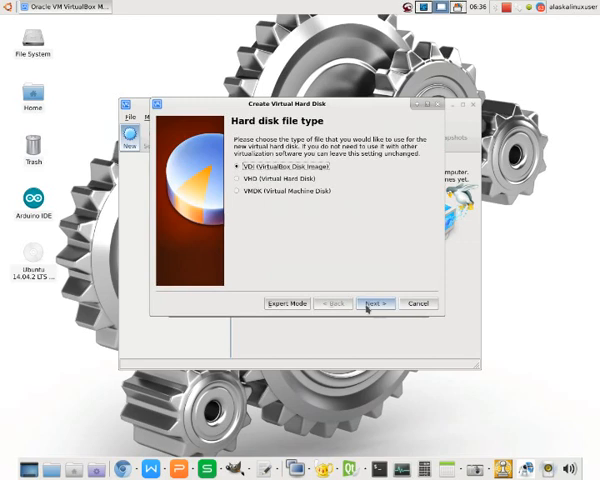
{"action": "left_click", "coordinate": [368, 304]}
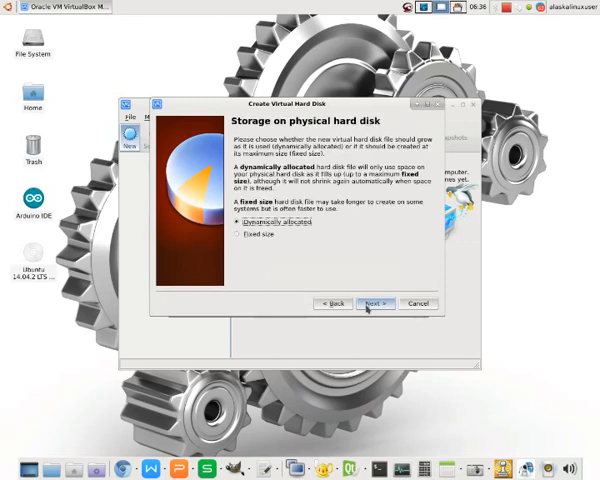
{"action": "left_click", "coordinate": [368, 304]}
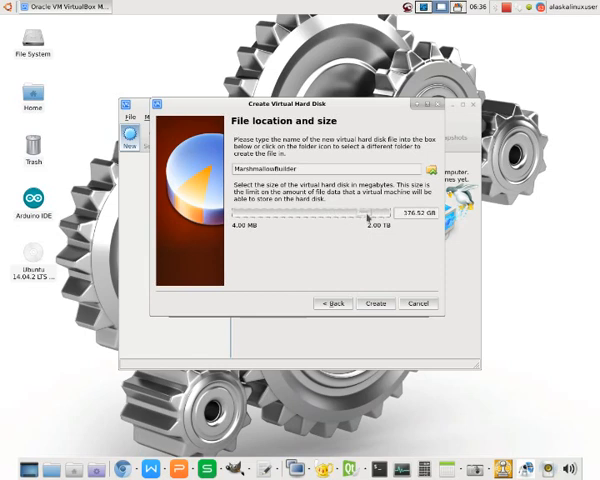
Adjust the virtual hard disk size with the slider until it settles.
{"action": "left_click_drag", "start_coordinate": [364, 216], "coordinate": [370, 216]}
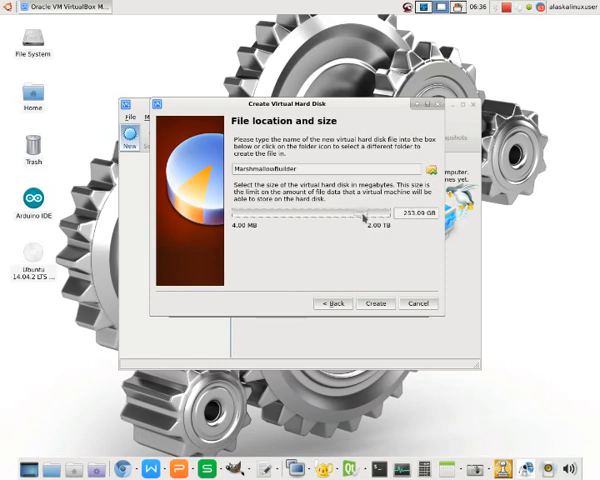
{"action": "left_click_drag", "start_coordinate": [360, 216], "coordinate": [380, 216]}
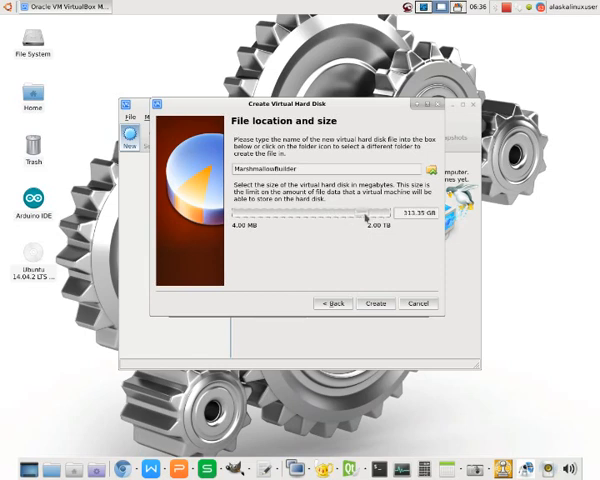
{"action": "left_click_drag", "start_coordinate": [376, 216], "coordinate": [364, 216]}
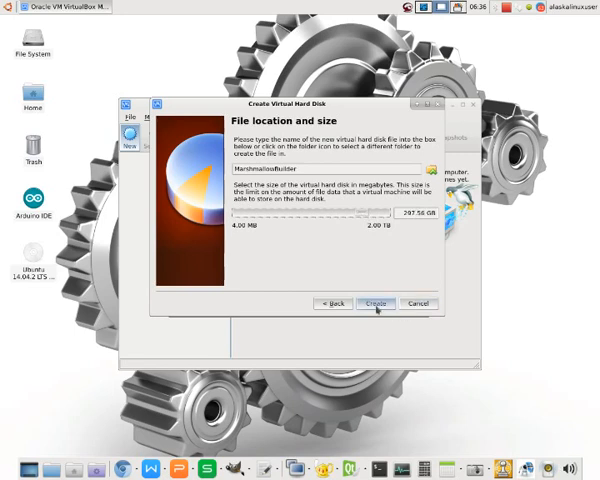
Finish creating the disk, then start the MarshmallowBuilder machine from the Manager.
{"action": "left_click", "coordinate": [376, 304]}
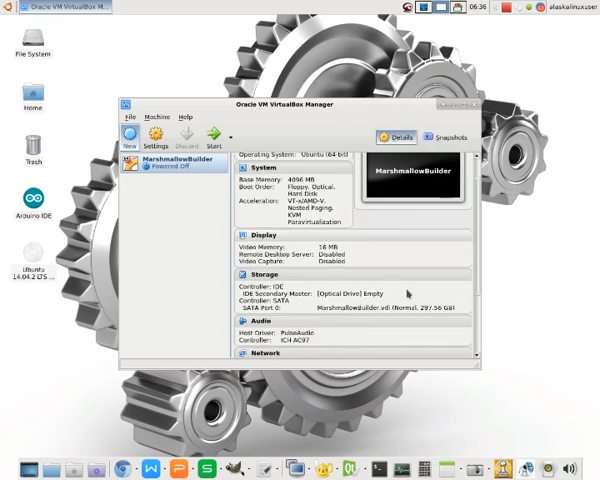
{"action": "scroll", "scroll_direction": "down", "scroll_amount": 3}
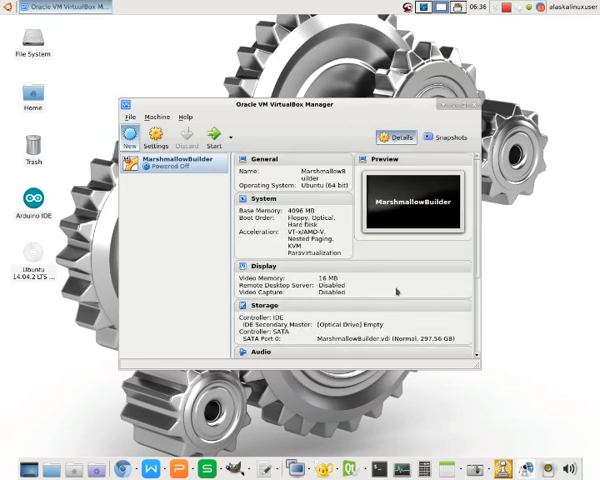
{"action": "left_click", "coordinate": [214, 140]}
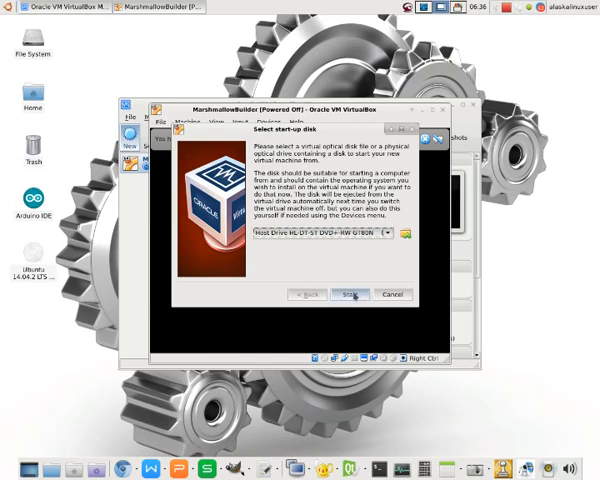
Boot the machine from the chosen start-up disk and dismiss the keyboard capture notice.
{"action": "left_click", "coordinate": [336, 296]}
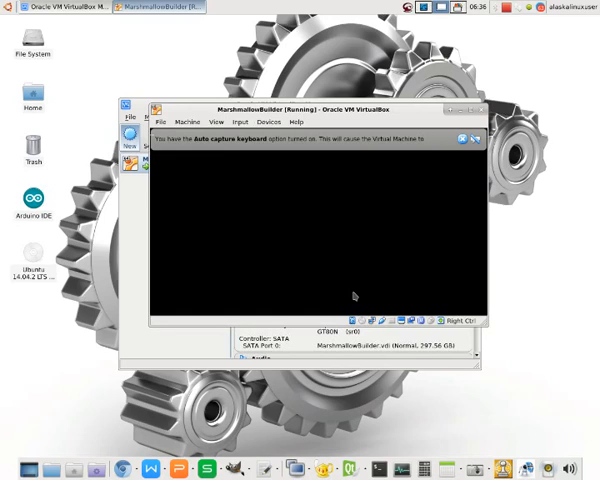
{"action": "mouse_move", "coordinate": [450, 194]}
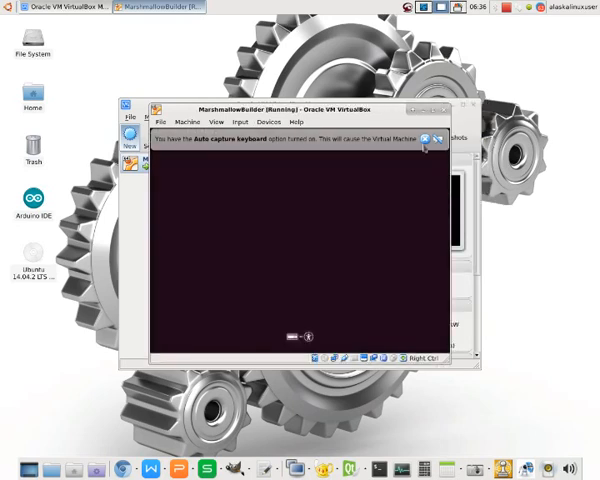
{"action": "left_click", "coordinate": [428, 136]}
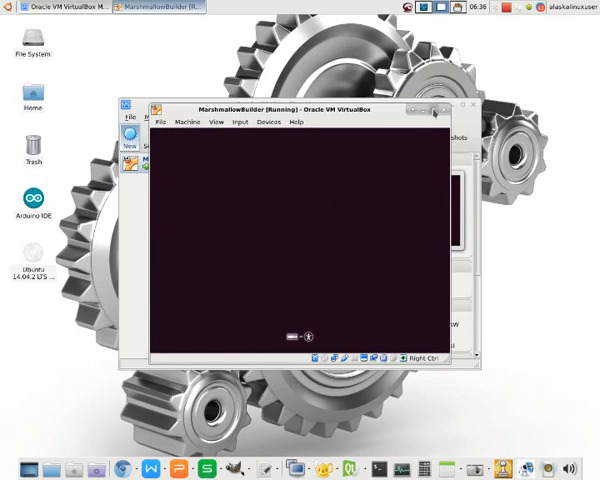
{"action": "left_click", "coordinate": [432, 112]}
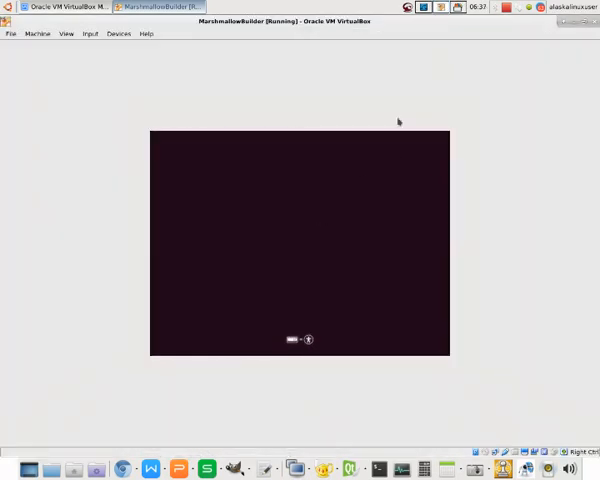
Browse the machine's menus and choose Scaled Mode from the View menu.
{"action": "left_click", "coordinate": [116, 32]}
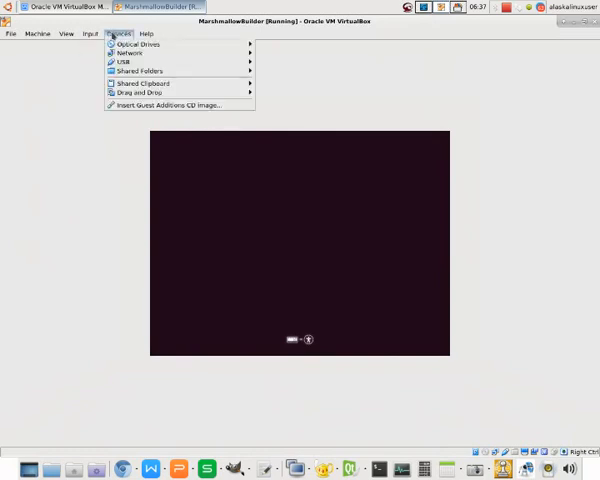
{"action": "left_click", "coordinate": [146, 32]}
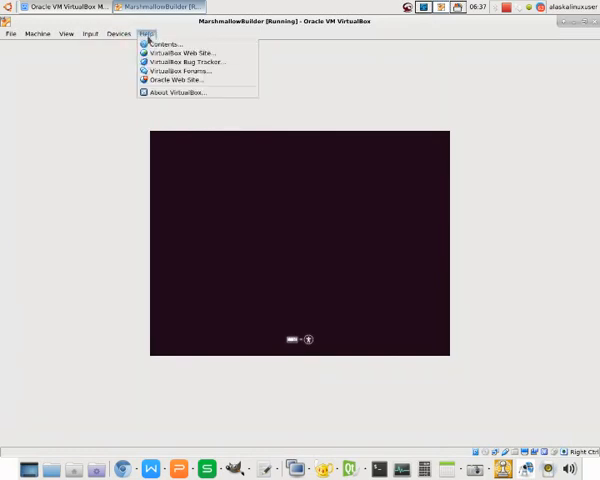
{"action": "left_click", "coordinate": [66, 32]}
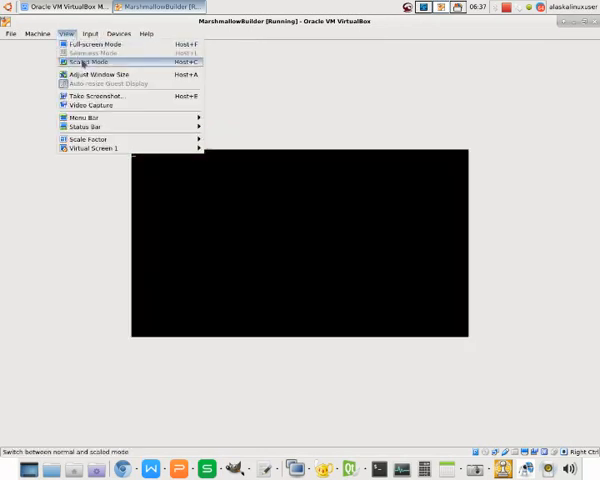
{"action": "left_click", "coordinate": [88, 64]}
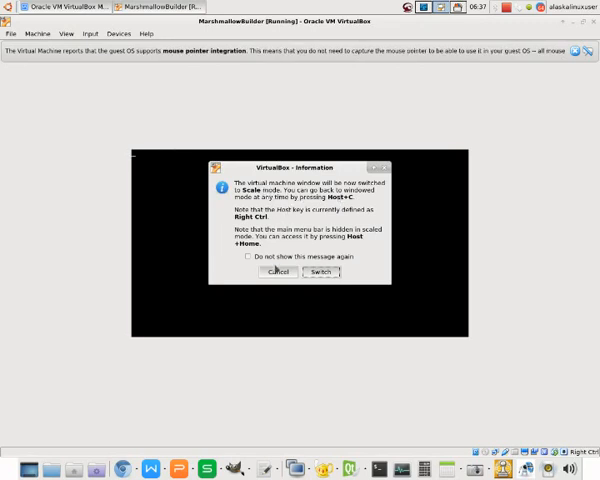
Confirm switching to scaled mode and let the Ubuntu installer boot to its Welcome screen.
{"action": "left_click", "coordinate": [320, 272]}
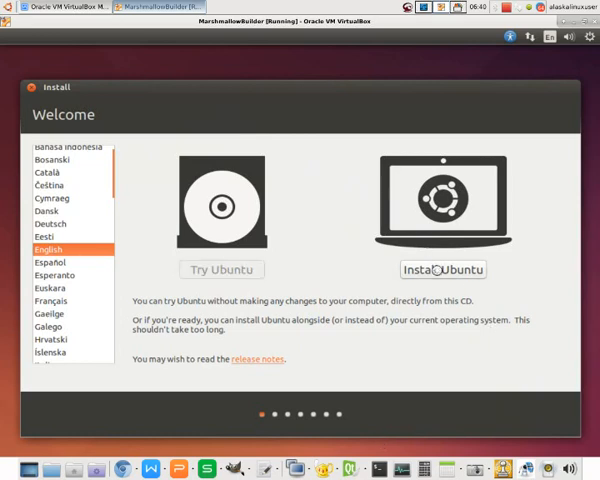
Choose Install Ubuntu, accept the requirements and approve erasing the disk and writing changes.
{"action": "left_click", "coordinate": [442, 268]}
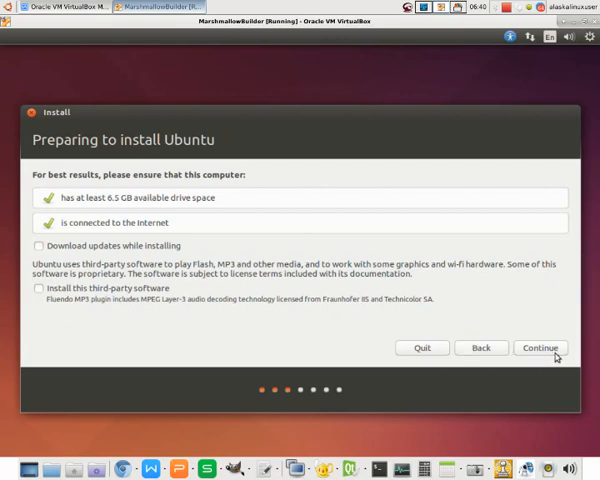
{"action": "mouse_move", "coordinate": [540, 348]}
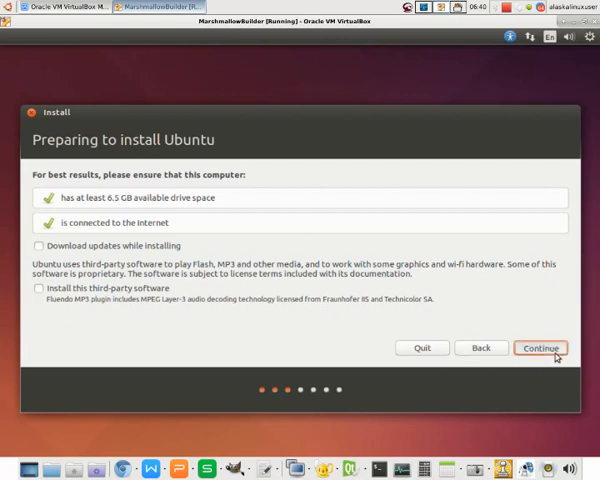
{"action": "left_click", "coordinate": [540, 348]}
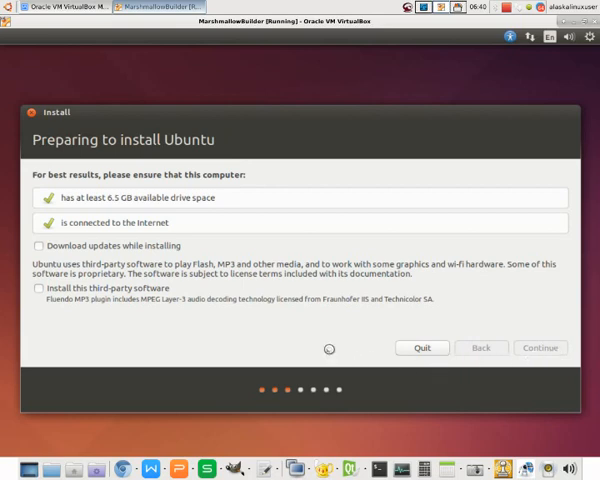
{"action": "left_click", "coordinate": [540, 348]}
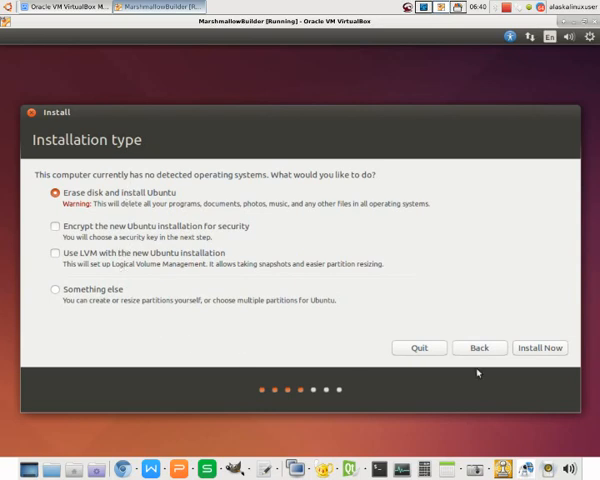
{"action": "left_click", "coordinate": [540, 348]}
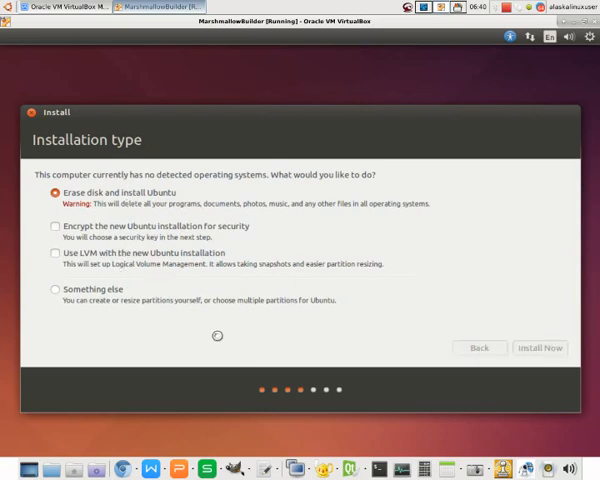
{"action": "left_click", "coordinate": [540, 348]}
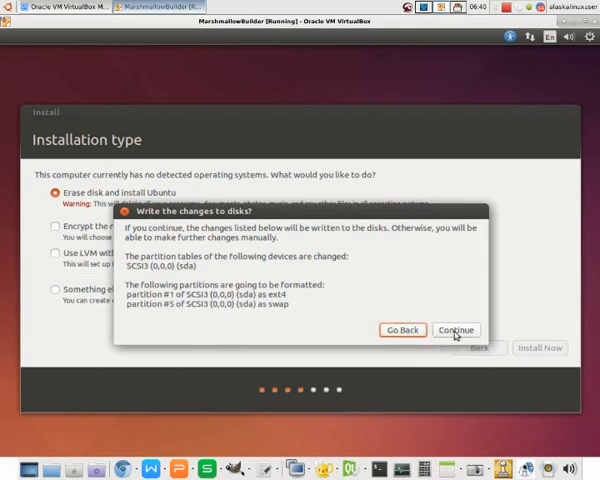
{"action": "left_click", "coordinate": [456, 328]}
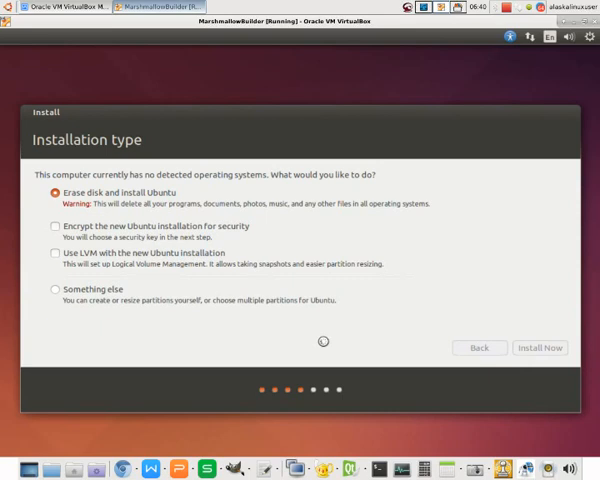
Accept Anchorage as the time zone and the English (US) keyboard layout.
{"action": "left_click", "coordinate": [540, 348]}
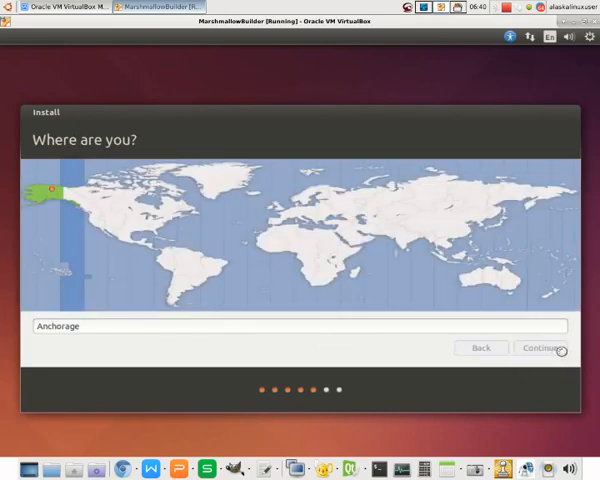
{"action": "left_click", "coordinate": [540, 348]}
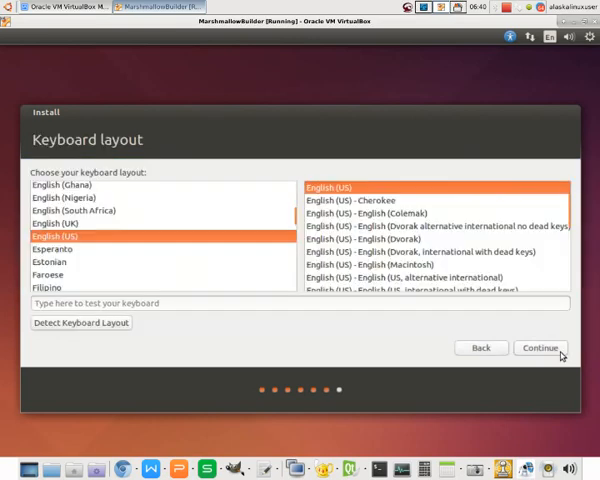
{"action": "left_click", "coordinate": [540, 348]}
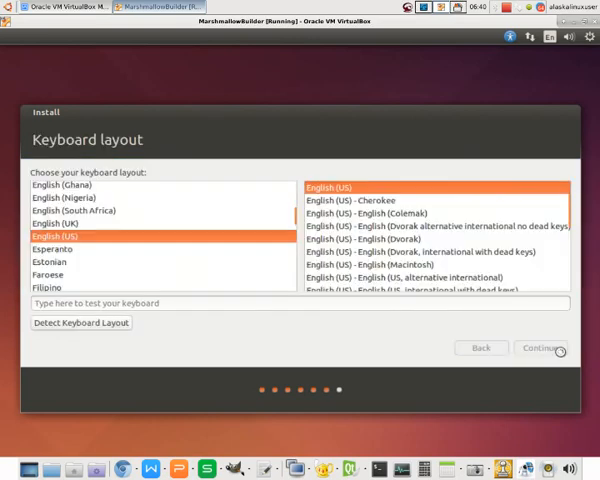
{"action": "left_click", "coordinate": [544, 348]}
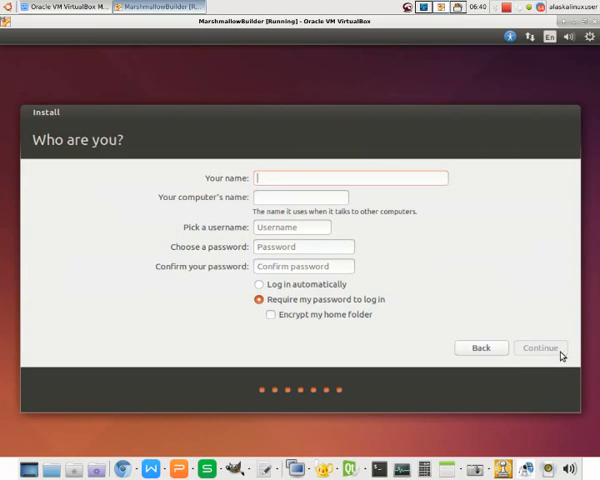
{"action": "mouse_move", "coordinate": [472, 268]}
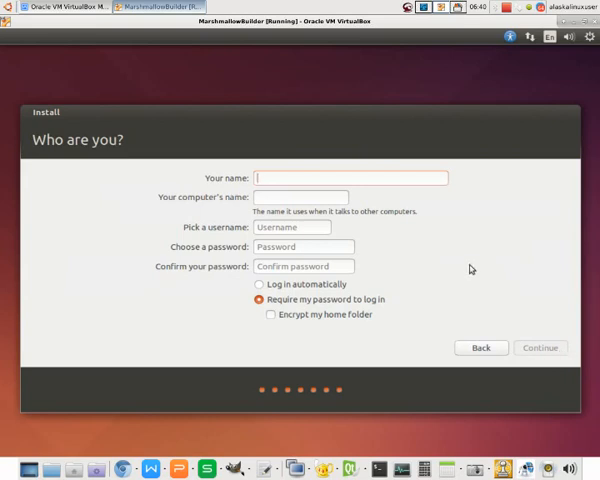
{"action": "type", "text": "alaskalinuxuse"}
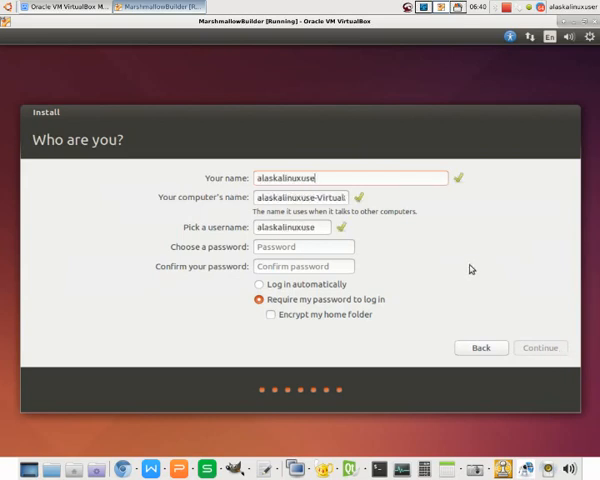
{"action": "type", "text": "r"}
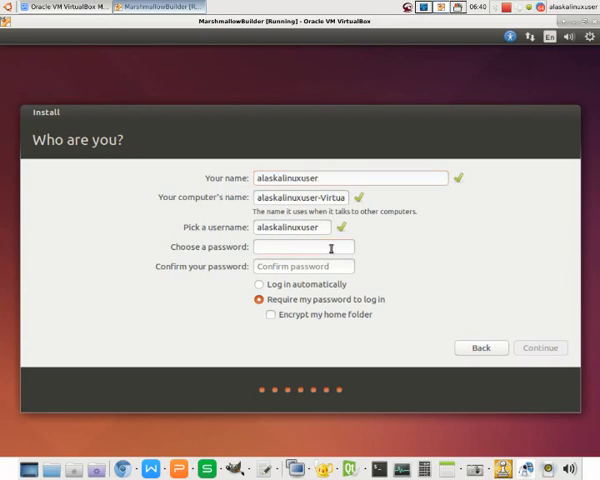
{"action": "type", "text": "password"}
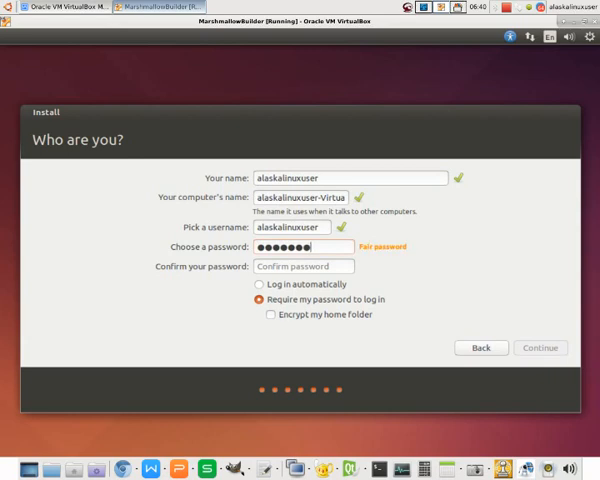
{"action": "type", "text": "password"}
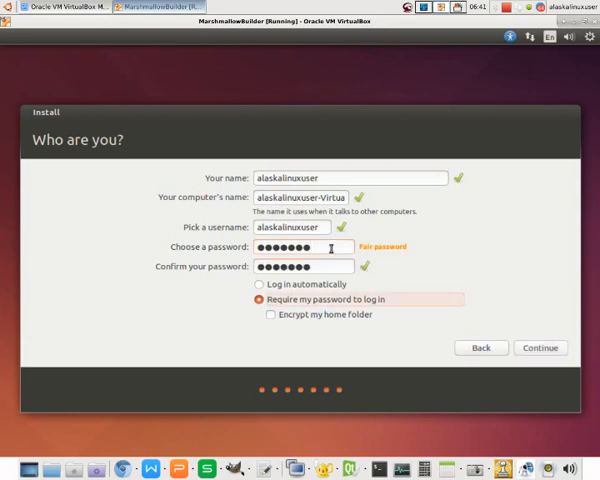
Enable automatic login and continue so the installer starts copying files.
{"action": "left_click", "coordinate": [270, 284]}
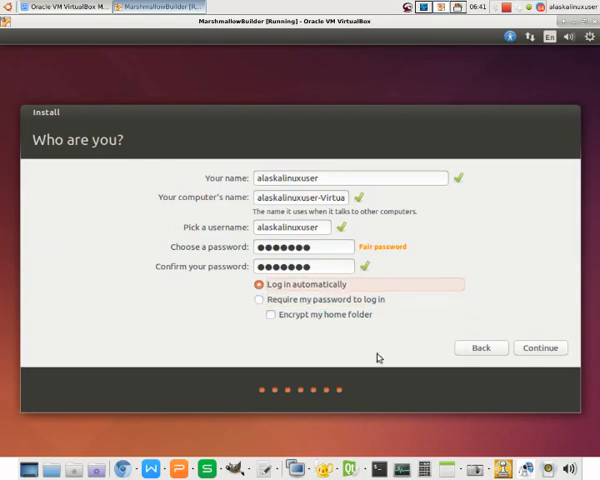
{"action": "left_click", "coordinate": [540, 348]}
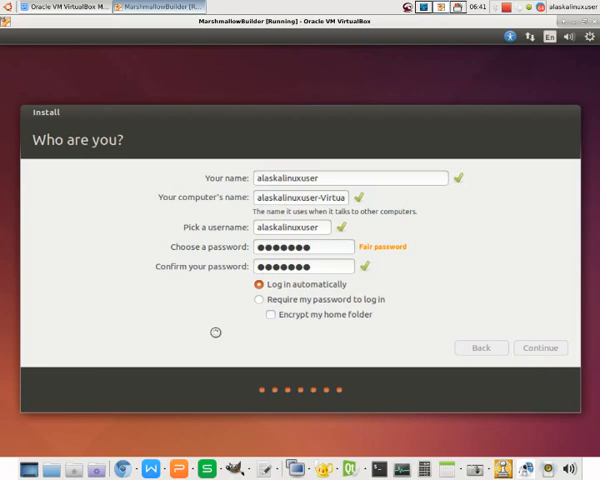
{"action": "left_click", "coordinate": [540, 348]}
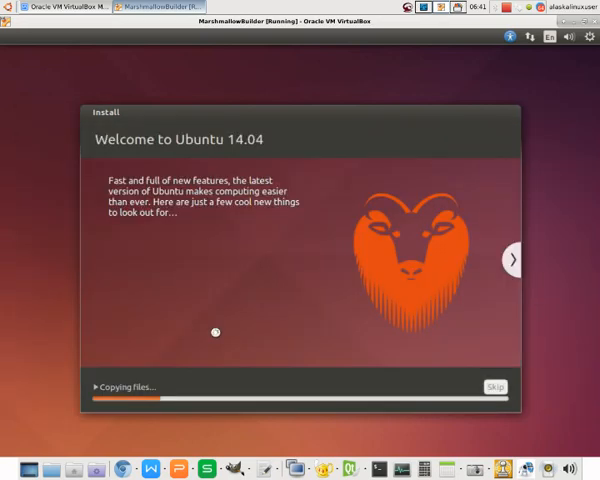